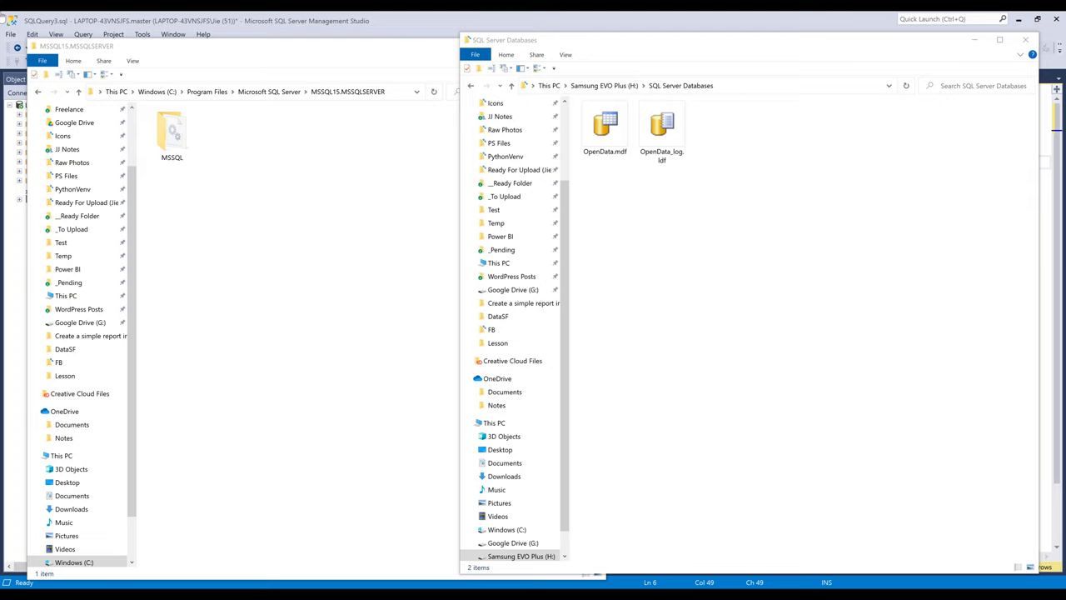
Navigate through MSSQL15.MSSQLSERVER > MSSQL into the DATA folder holding the database files
double_click(171, 134)
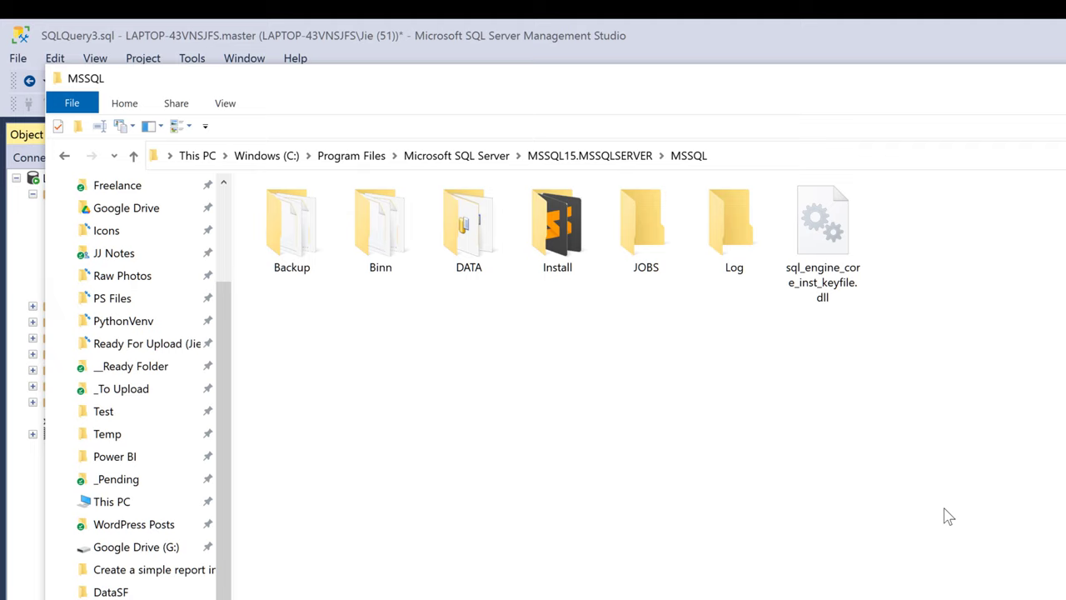
mouse_move(623, 177)
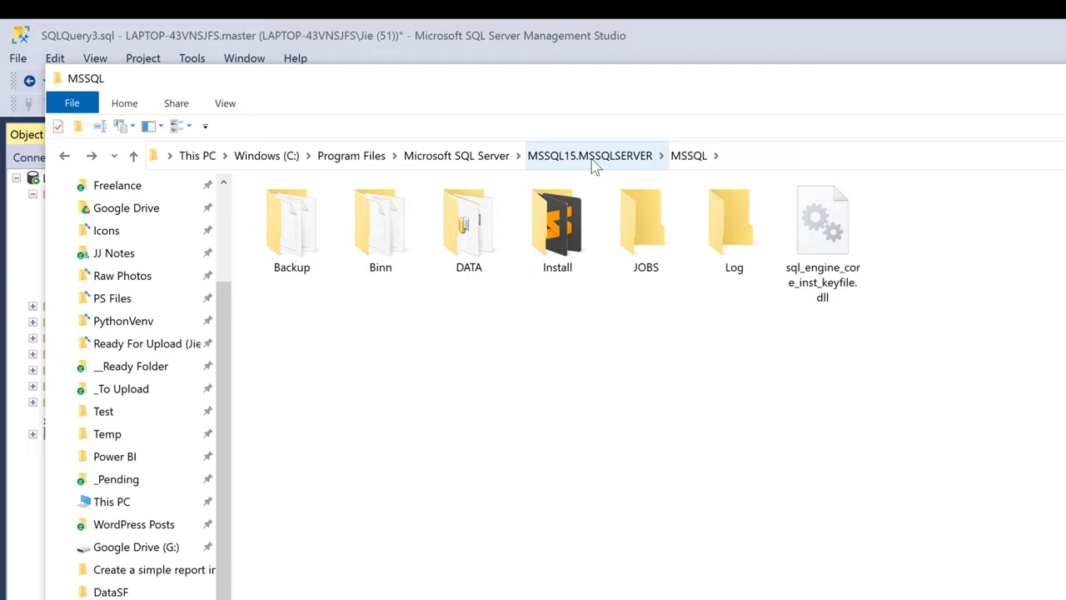
click(590, 156)
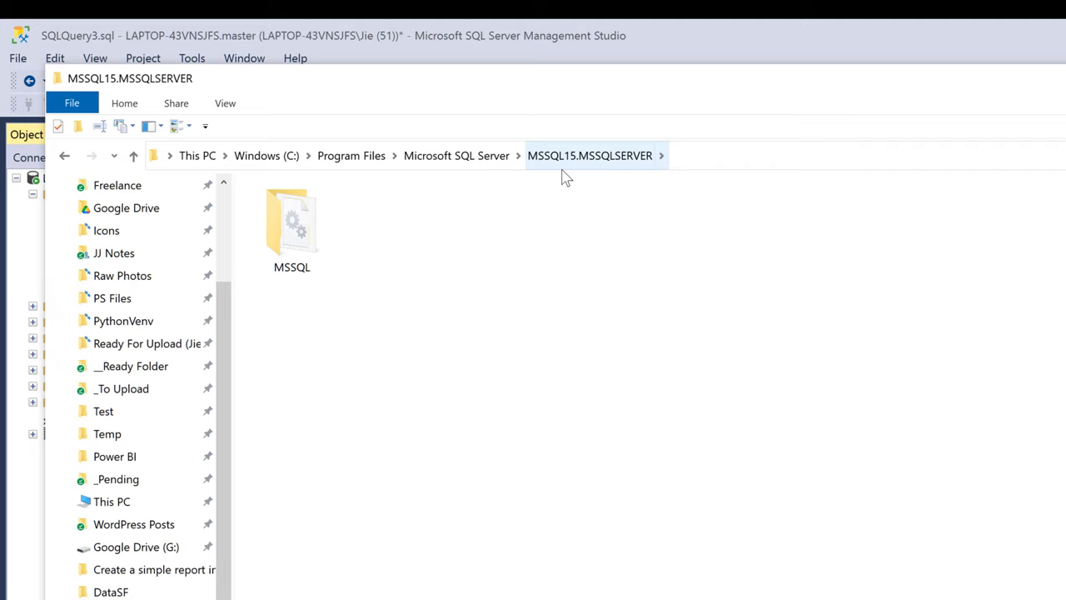
double_click(291, 225)
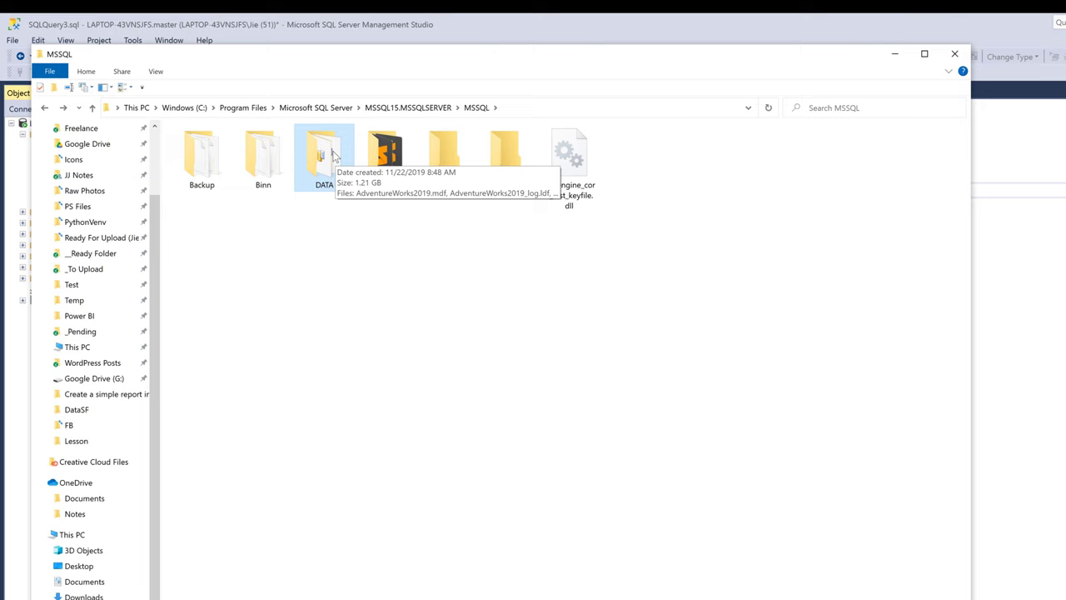
double_click(323, 150)
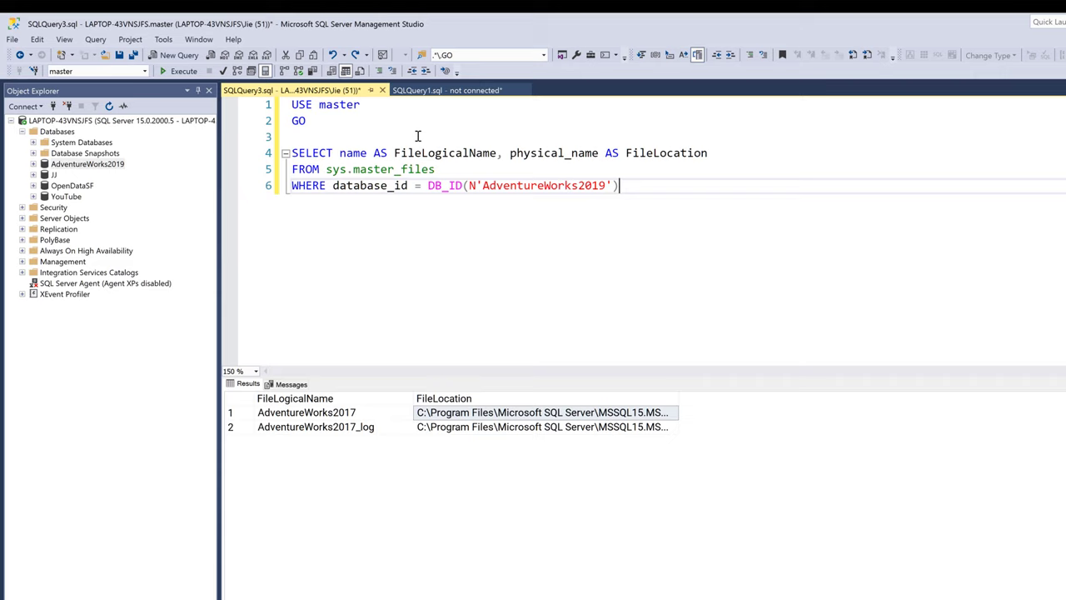
Add 'ALTER DATABASE AdventureWorks2019 SET OFFLINE' above the file-location SELECT query
text(ALTER DATABASE A)
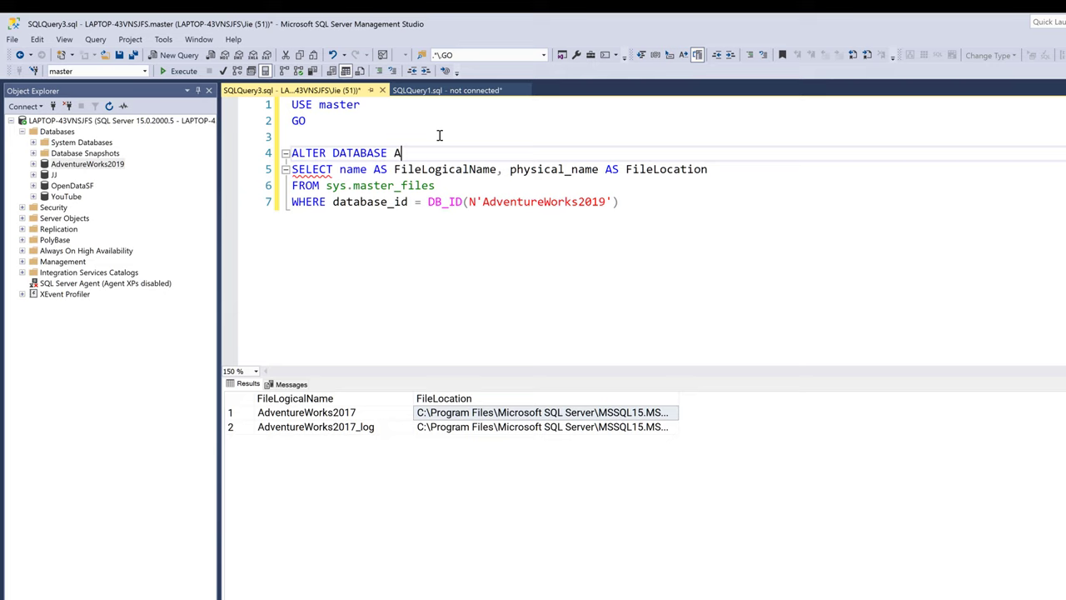
text(dventureWorks2019 SET OFFLINE)
text(GO)
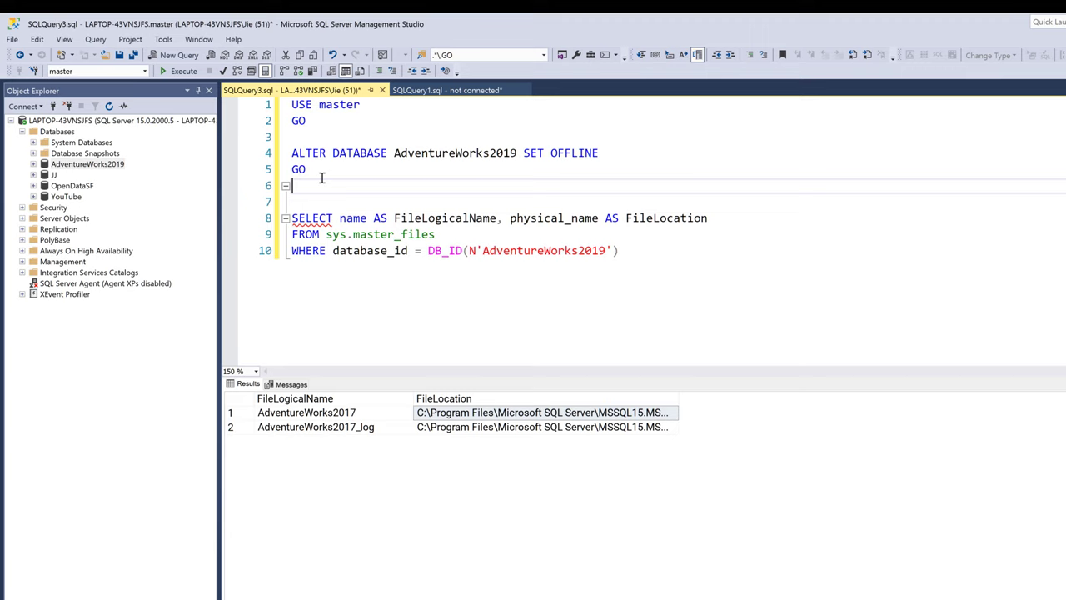
click(160, 73)
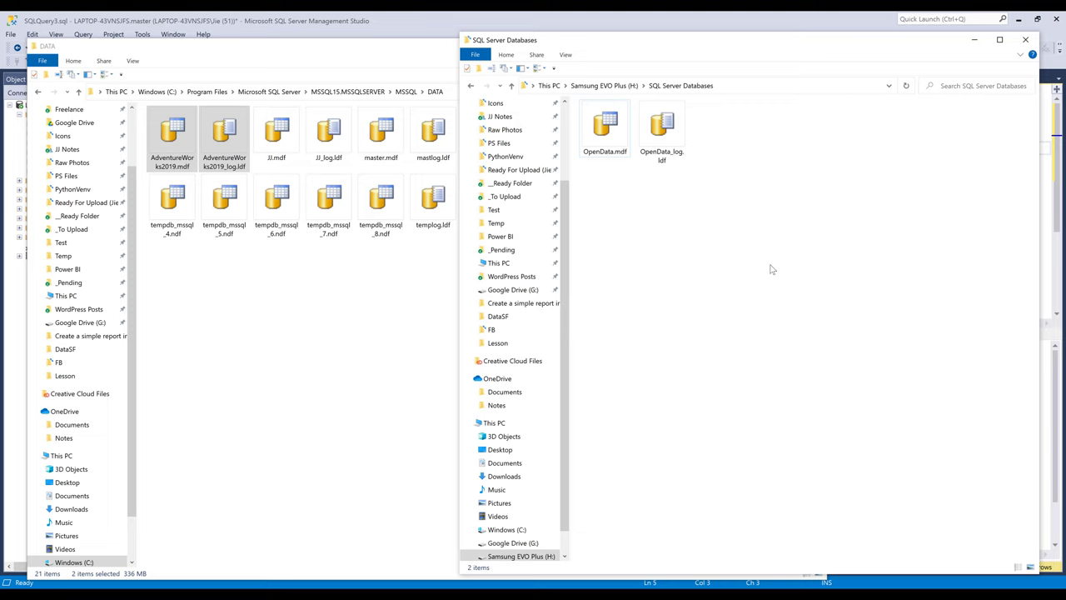
mouse_move(808, 237)
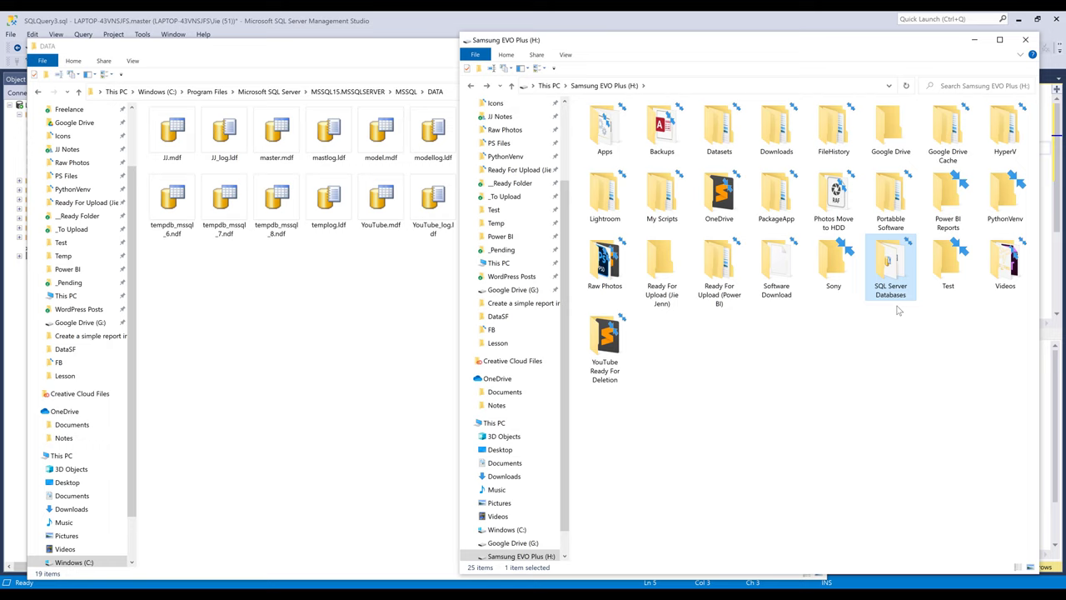
Grant NT SERVICE\MSSQLSERVER permissions on the SQL Server Databases folder via its Security properties
right_click(889, 263)
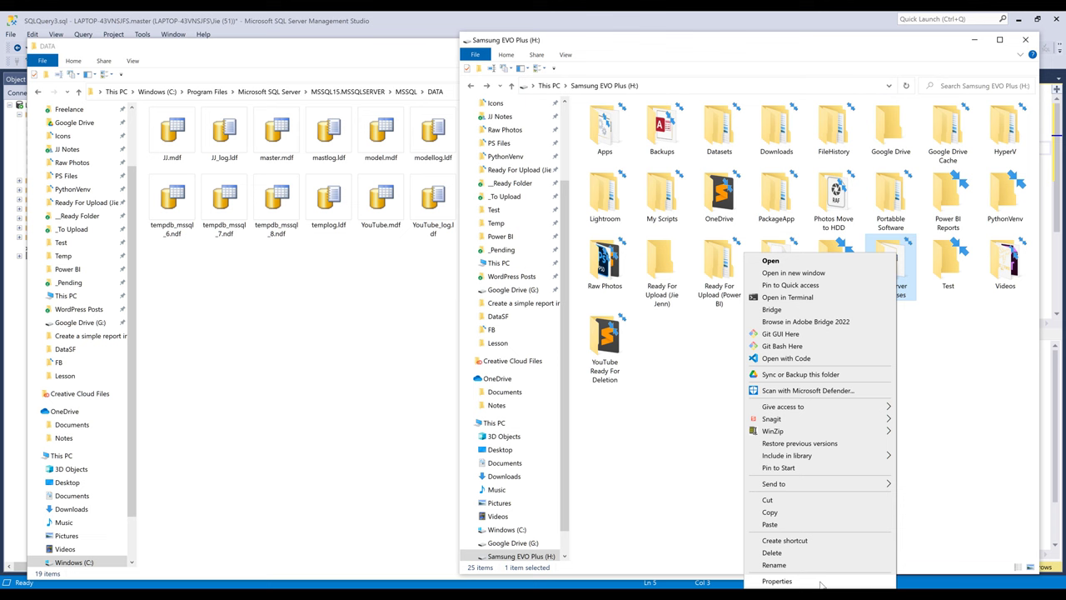
click(776, 580)
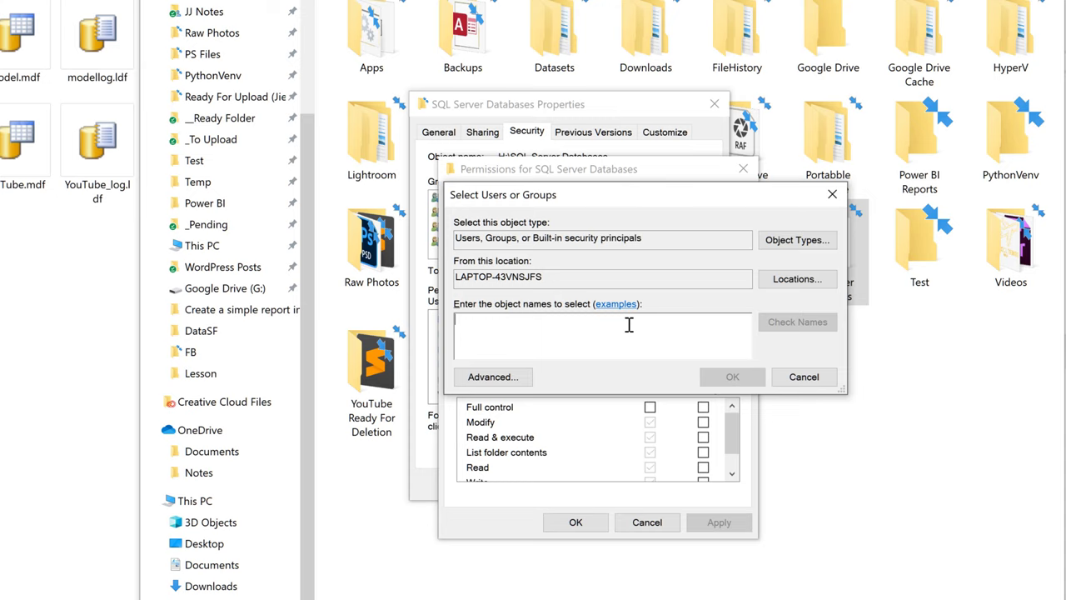
mouse_move(602, 322)
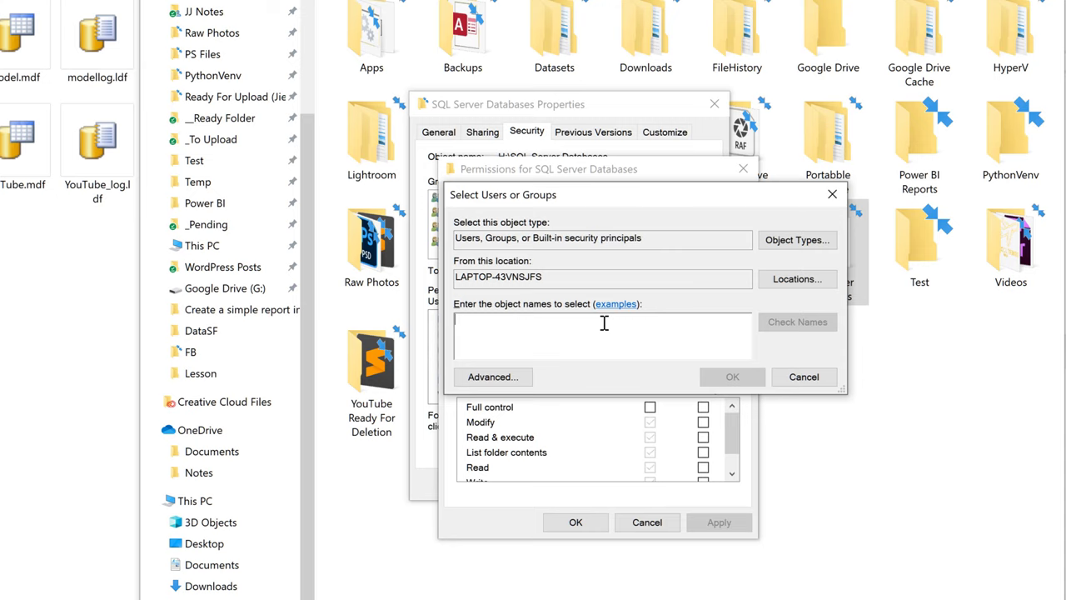
text(NT SERVICE\)
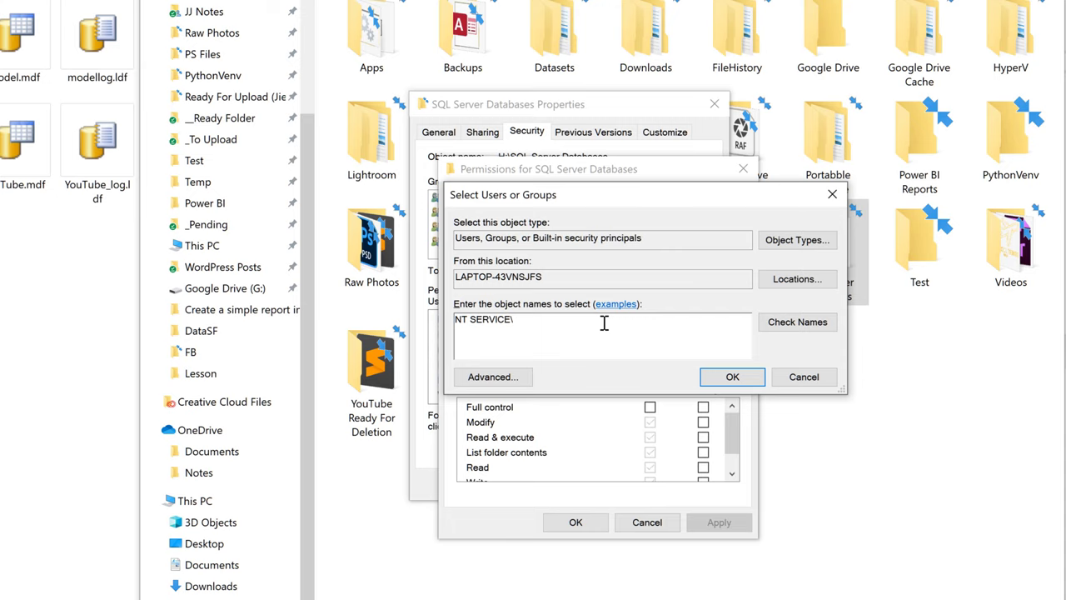
text(MSSQLSERVER)
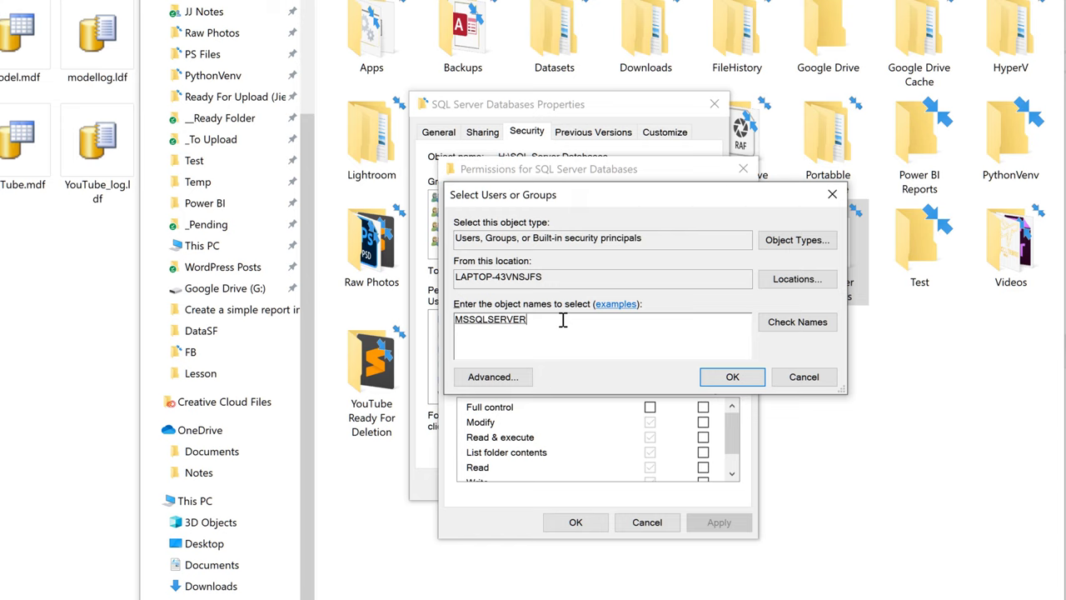
click(731, 376)
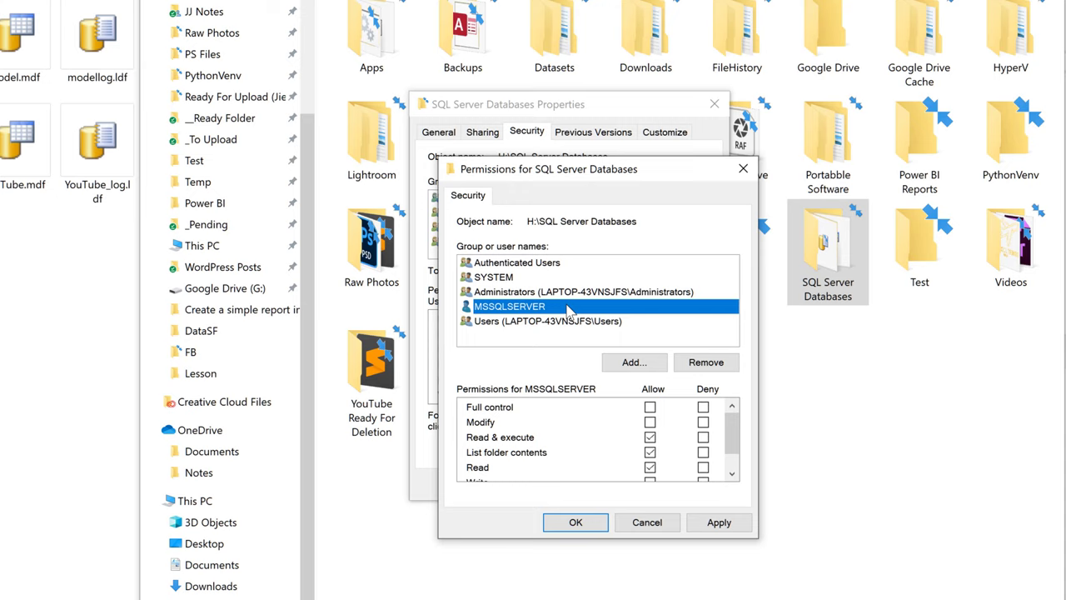
click(649, 407)
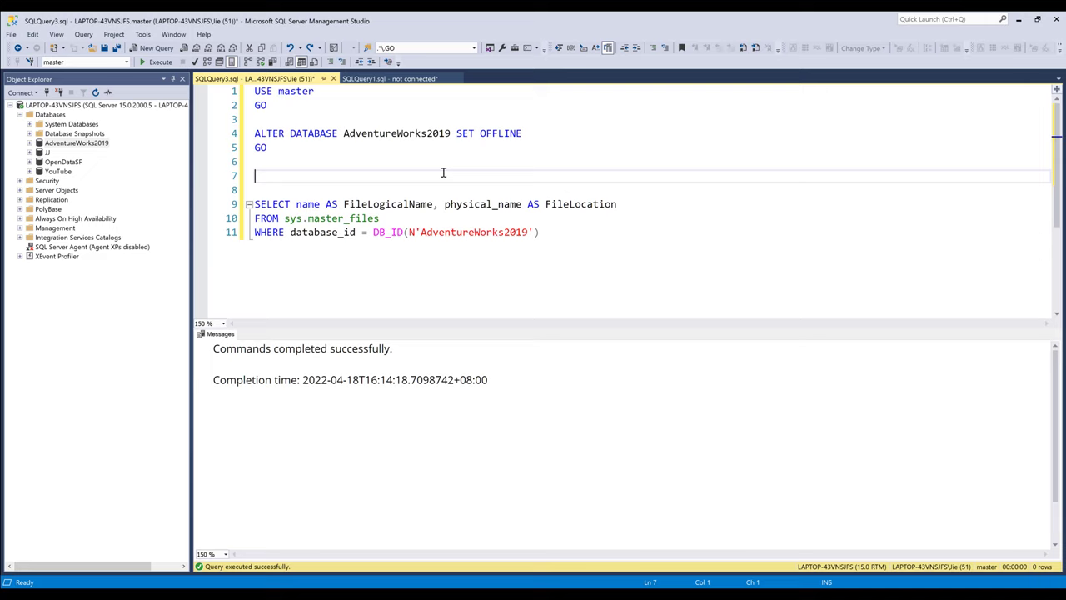
Write ALTER DATABASE AdventureWorks2019 MODIFY FILE blocks, checking logical file names in the other query
text(ALTER)
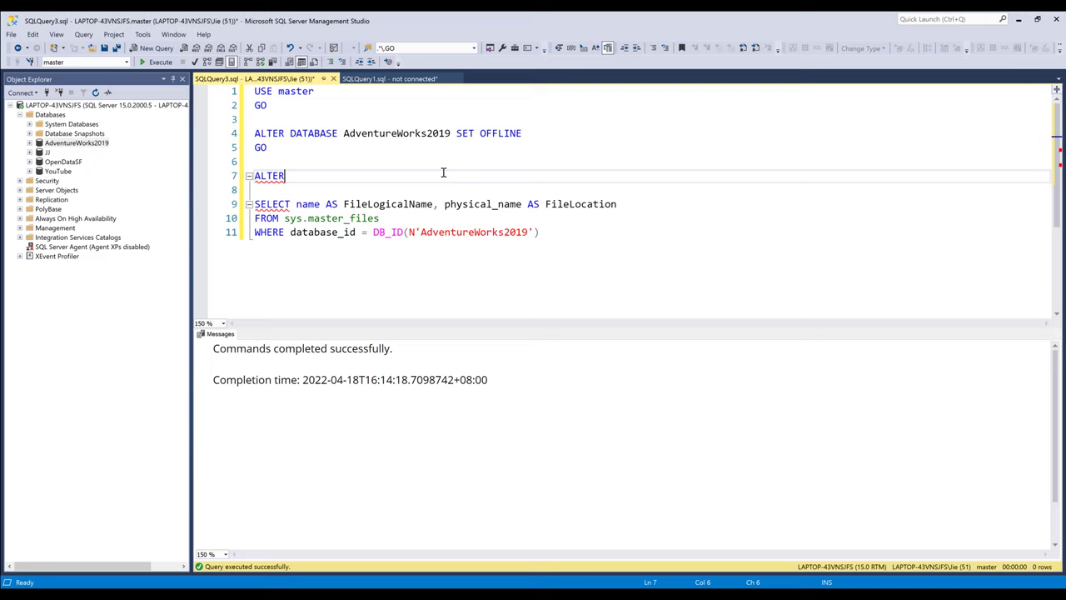
text(DATABASE AdventureWorks2019)
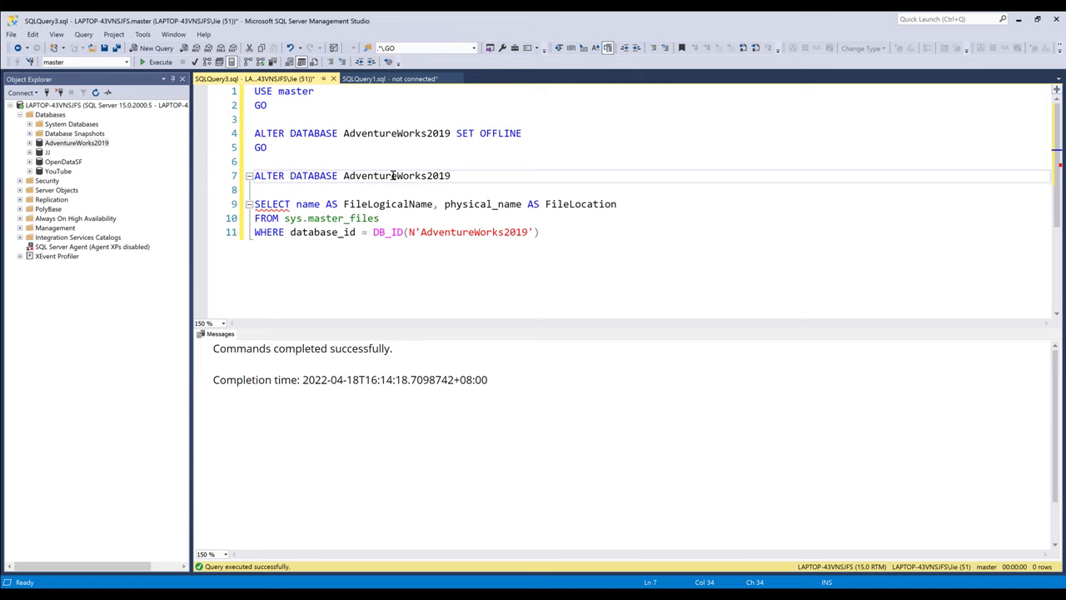
text(MODIFY FILE ()
text(NAME)
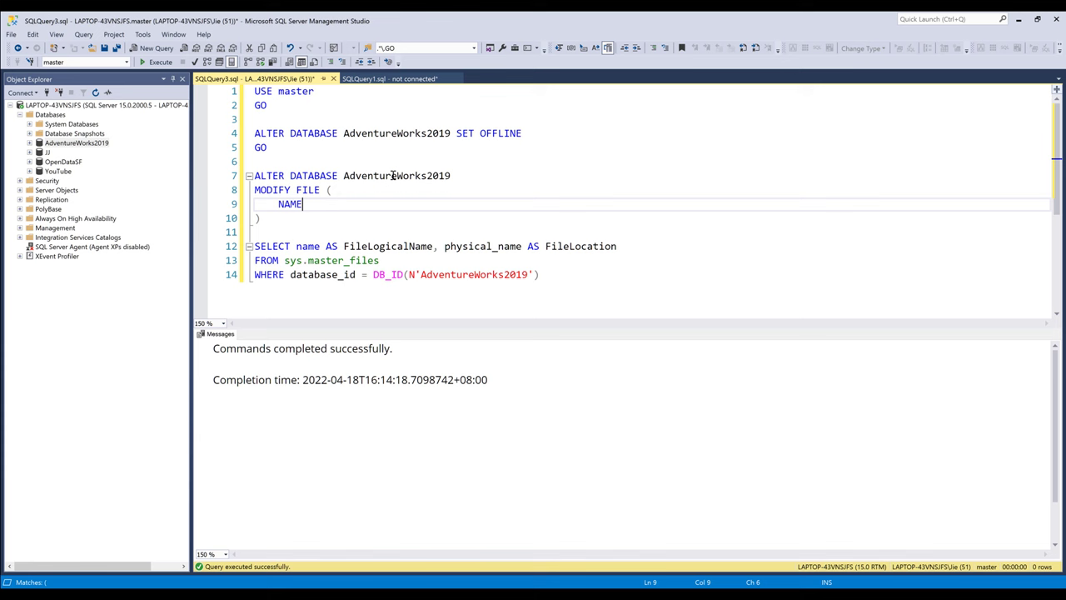
click(390, 78)
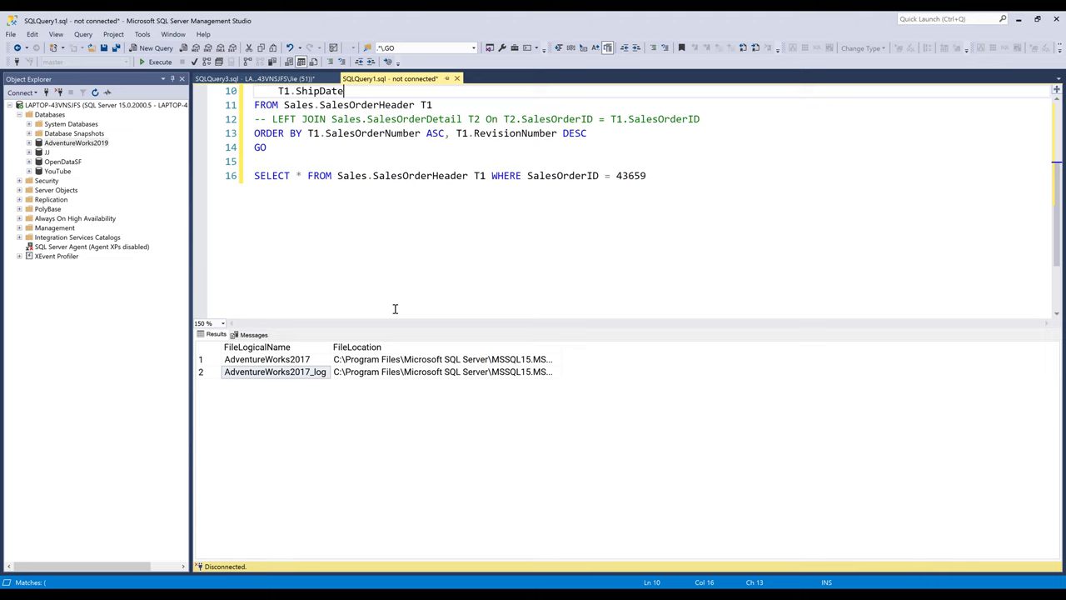
click(274, 371)
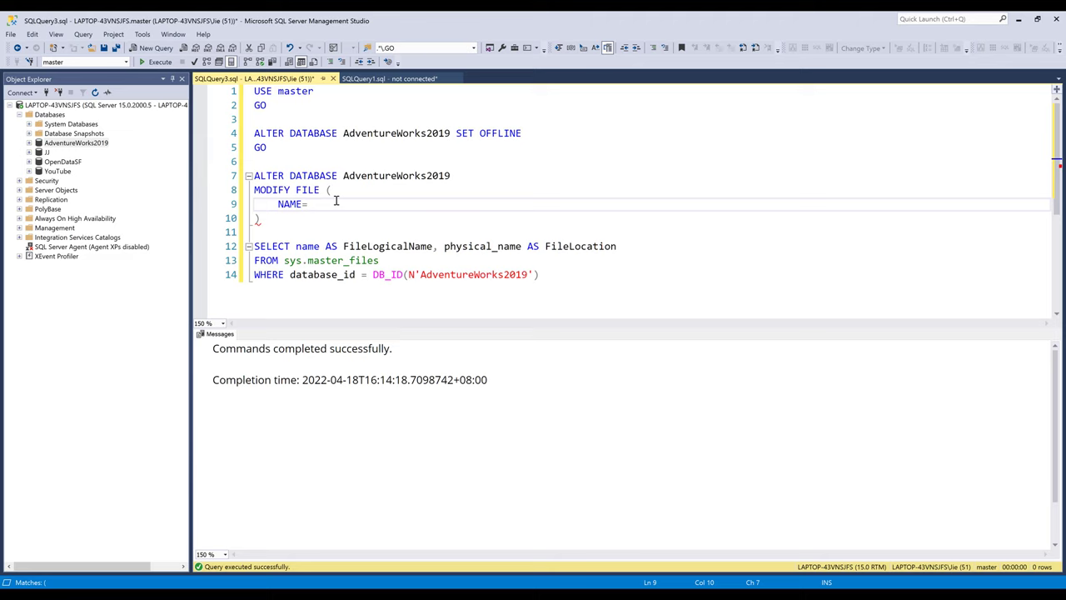
text(-- file logical name)
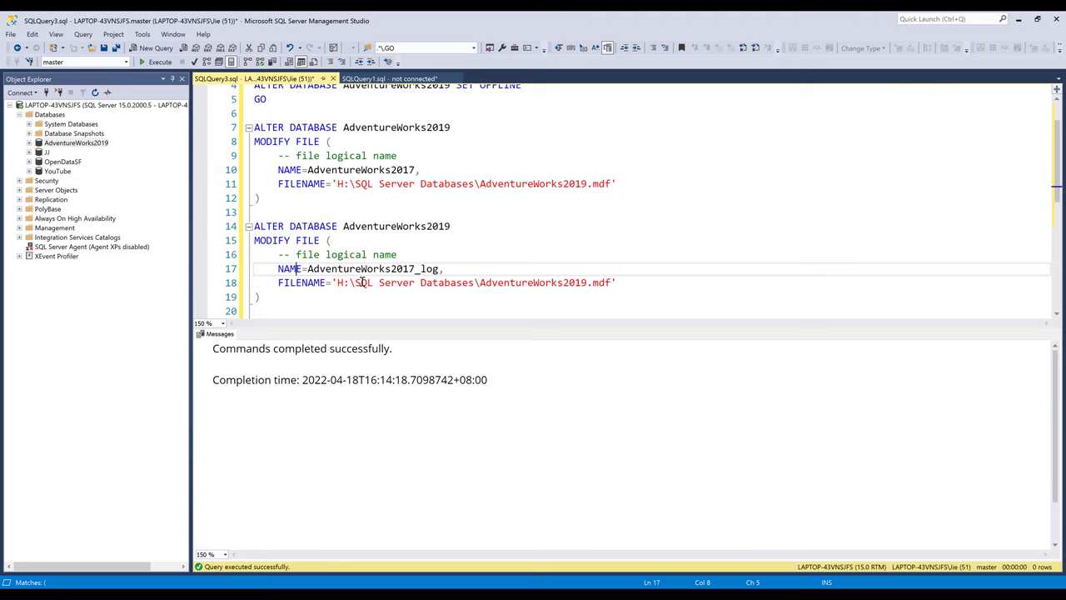
Complete the log path as AdventureWorks2019_log.ldf, add SET ONLINE, and execute the script
text(_log.ldf)
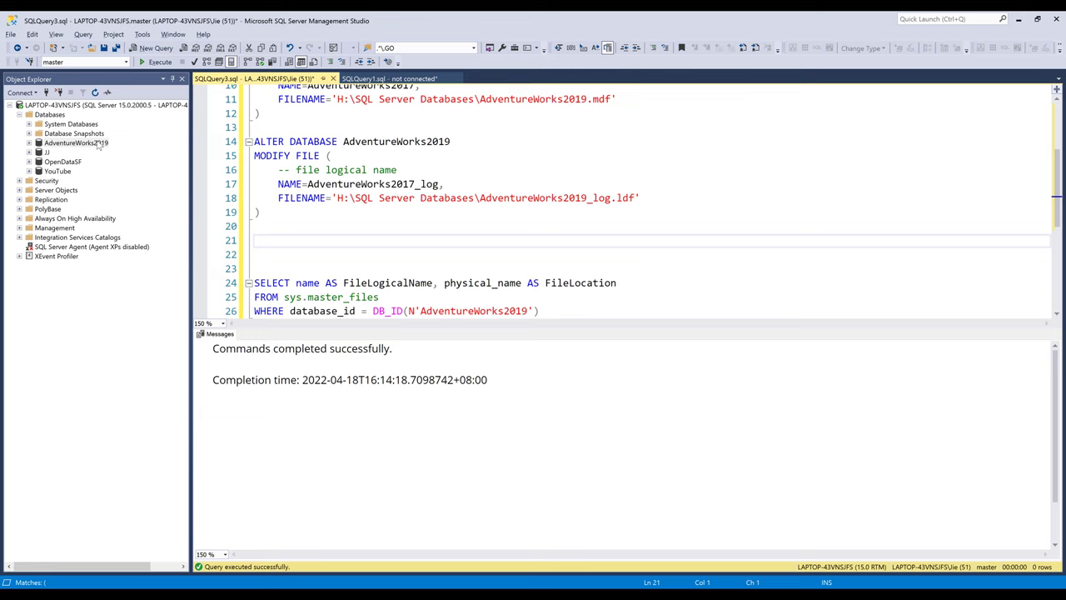
text(ALTER DATABASE)
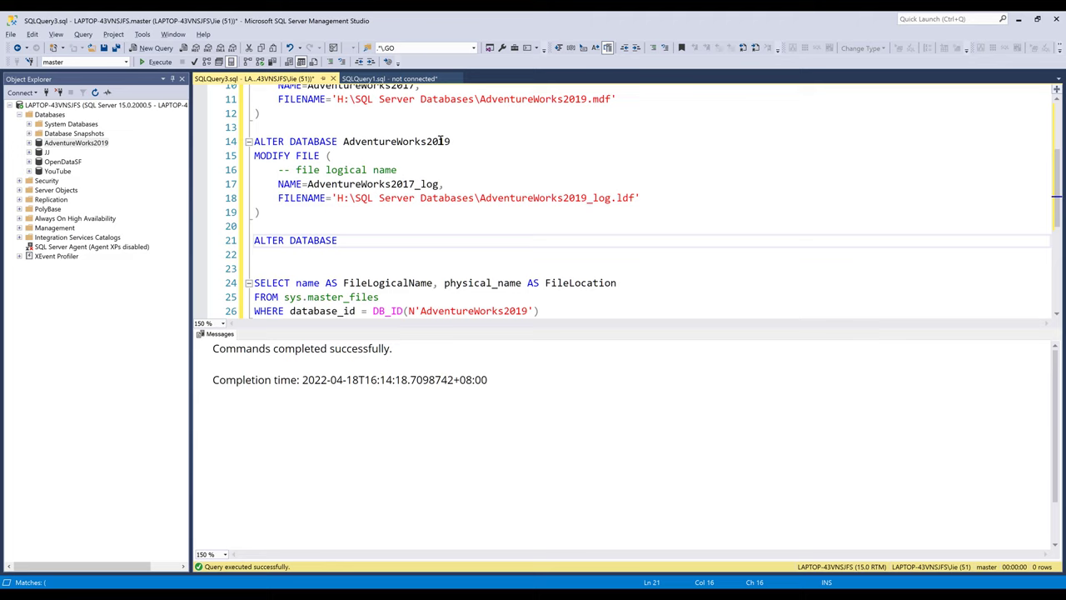
text(AdventureWorks2019 SET ONLINE)
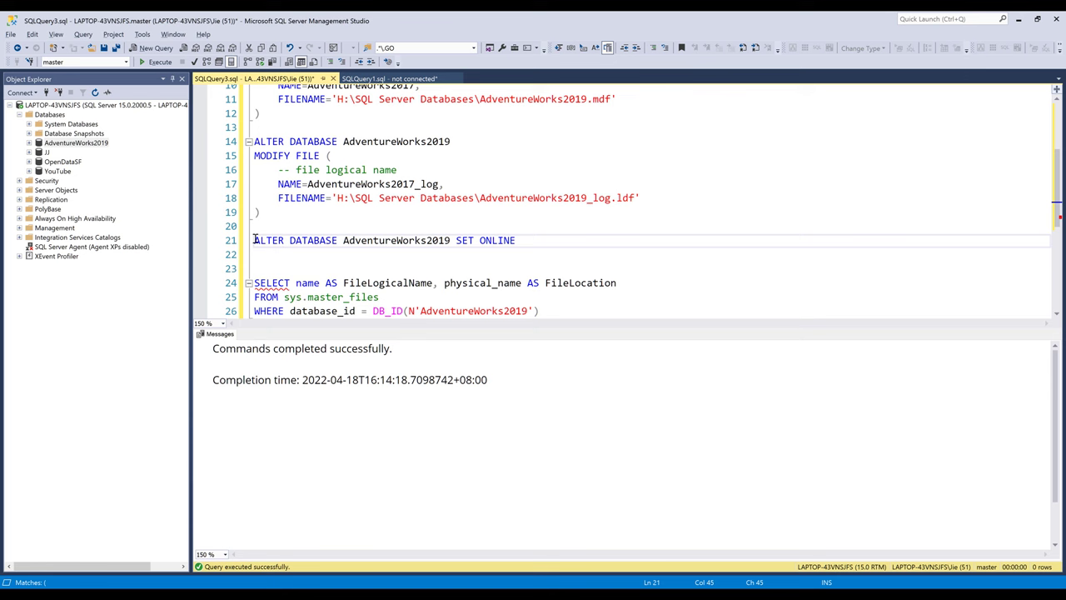
click(143, 73)
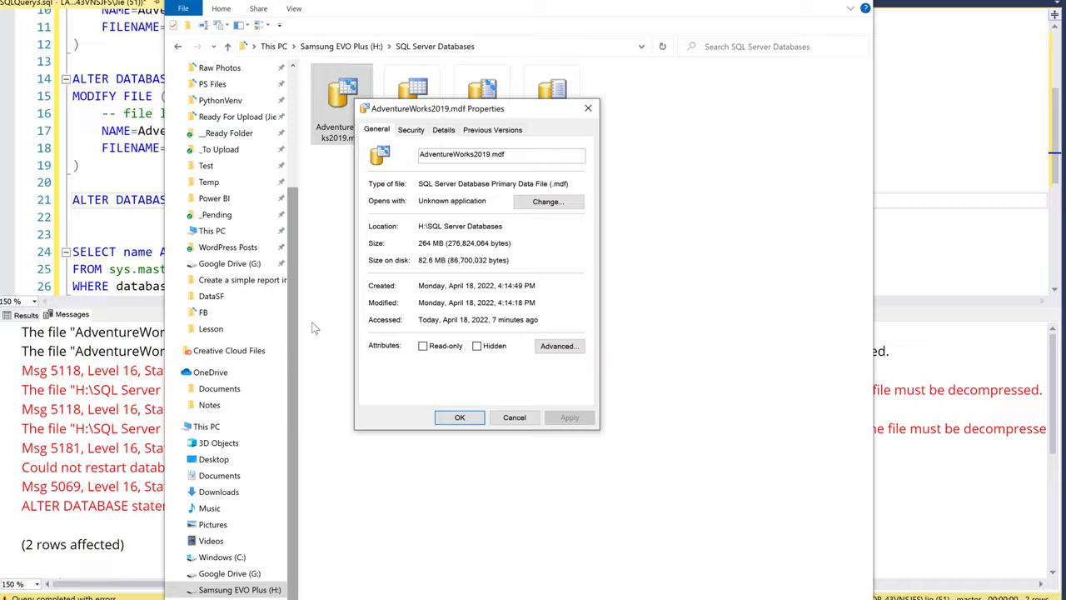
Untick 'Compress contents to save disk space' in the AdventureWorks2019.mdf Advanced attributes
click(560, 344)
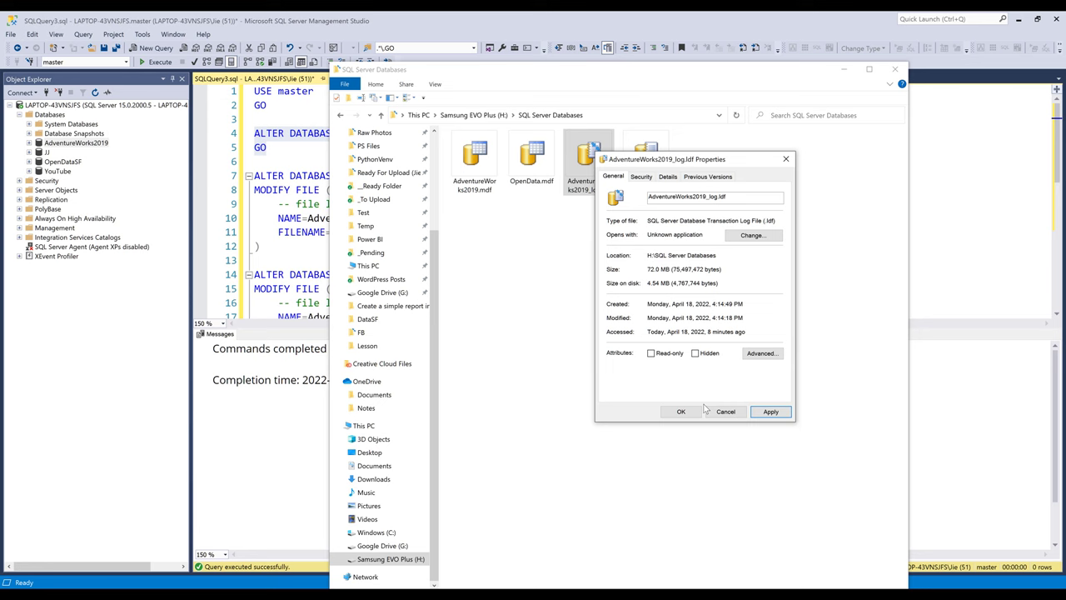
Confirm the log file's attributes, re-run the script, and review both files listed at H:\SQL Server Databases
click(726, 411)
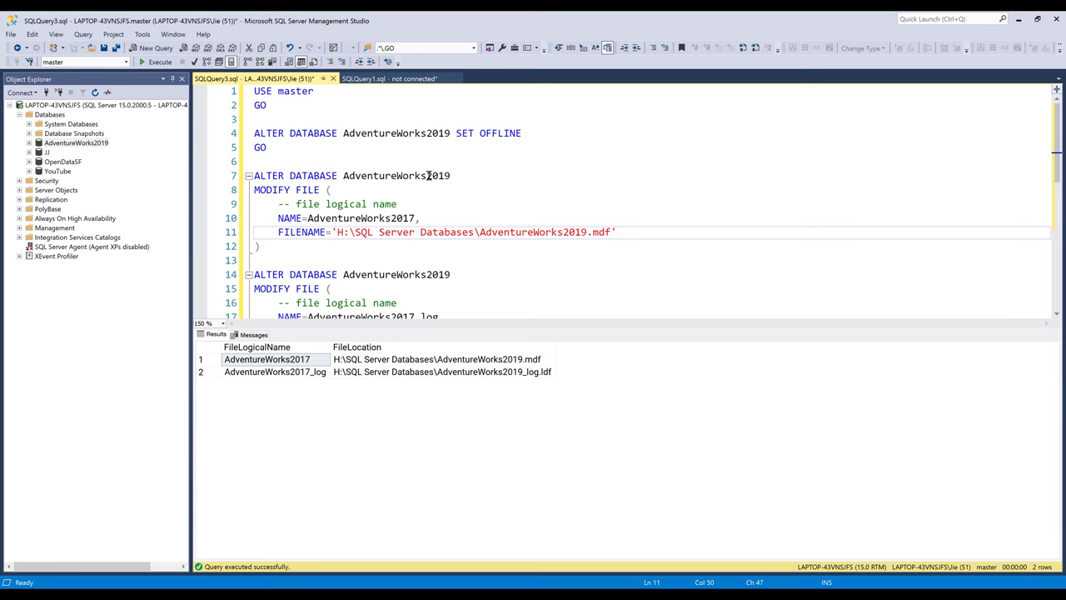
scroll(down, 3)
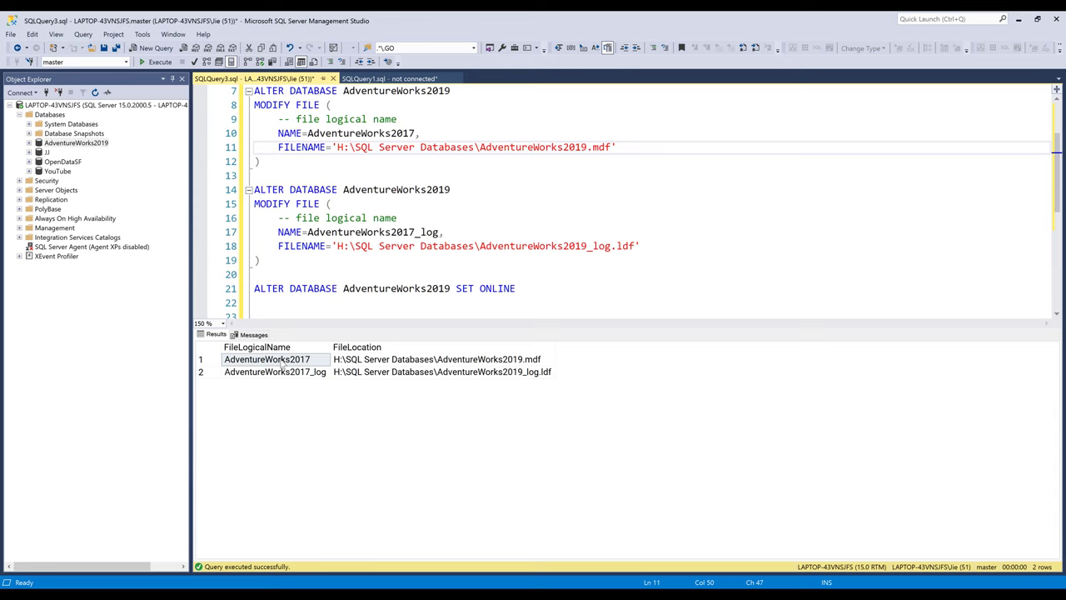